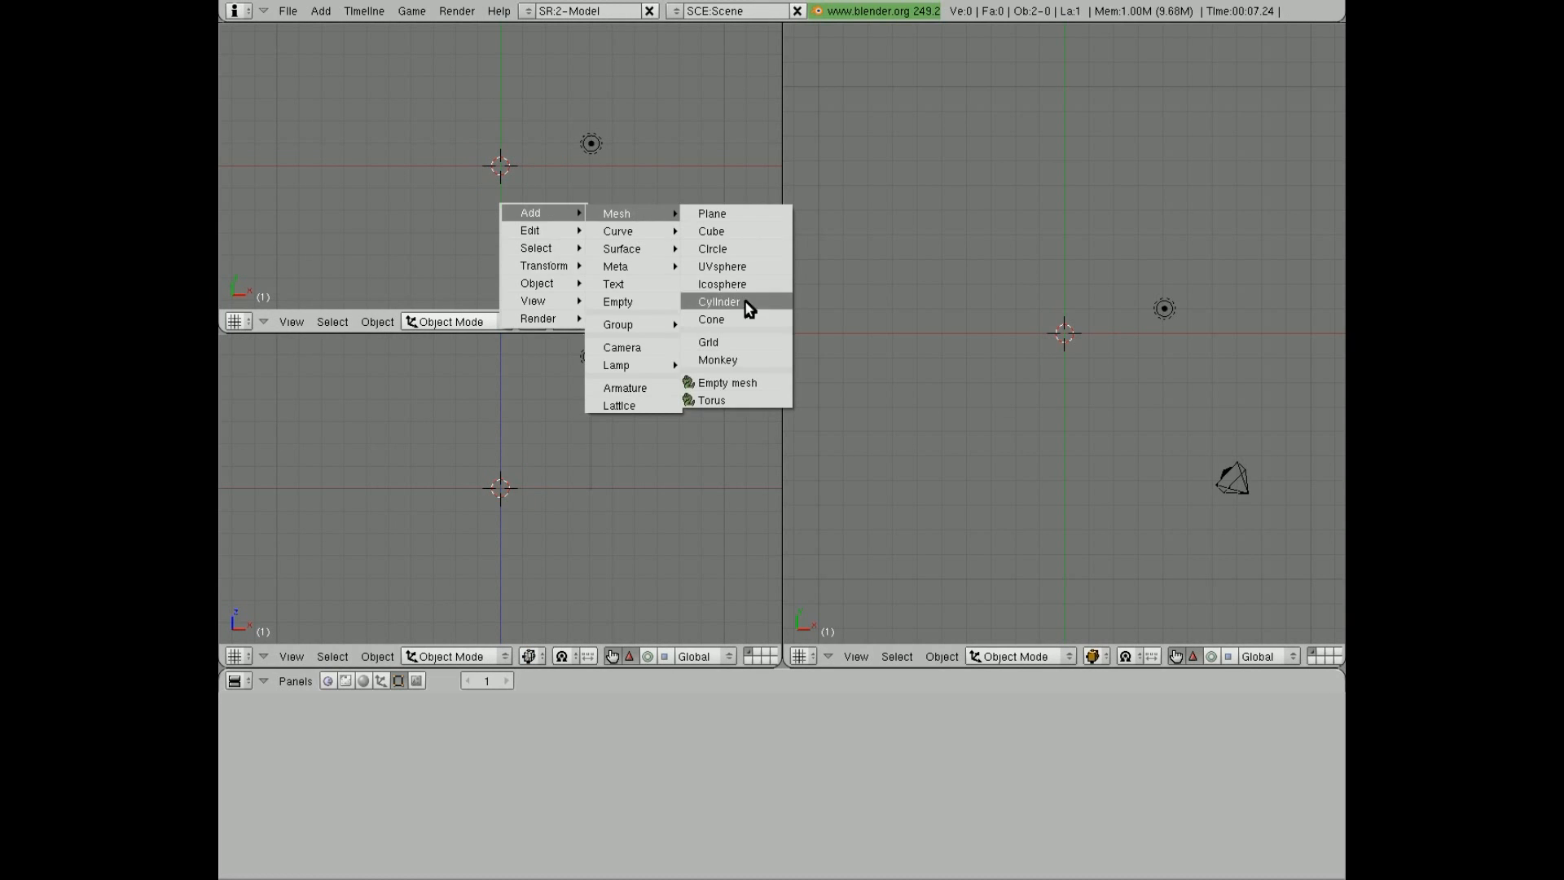
Step: Add a cylinder body and give the sphere-capped head a new green material
click(723, 266)
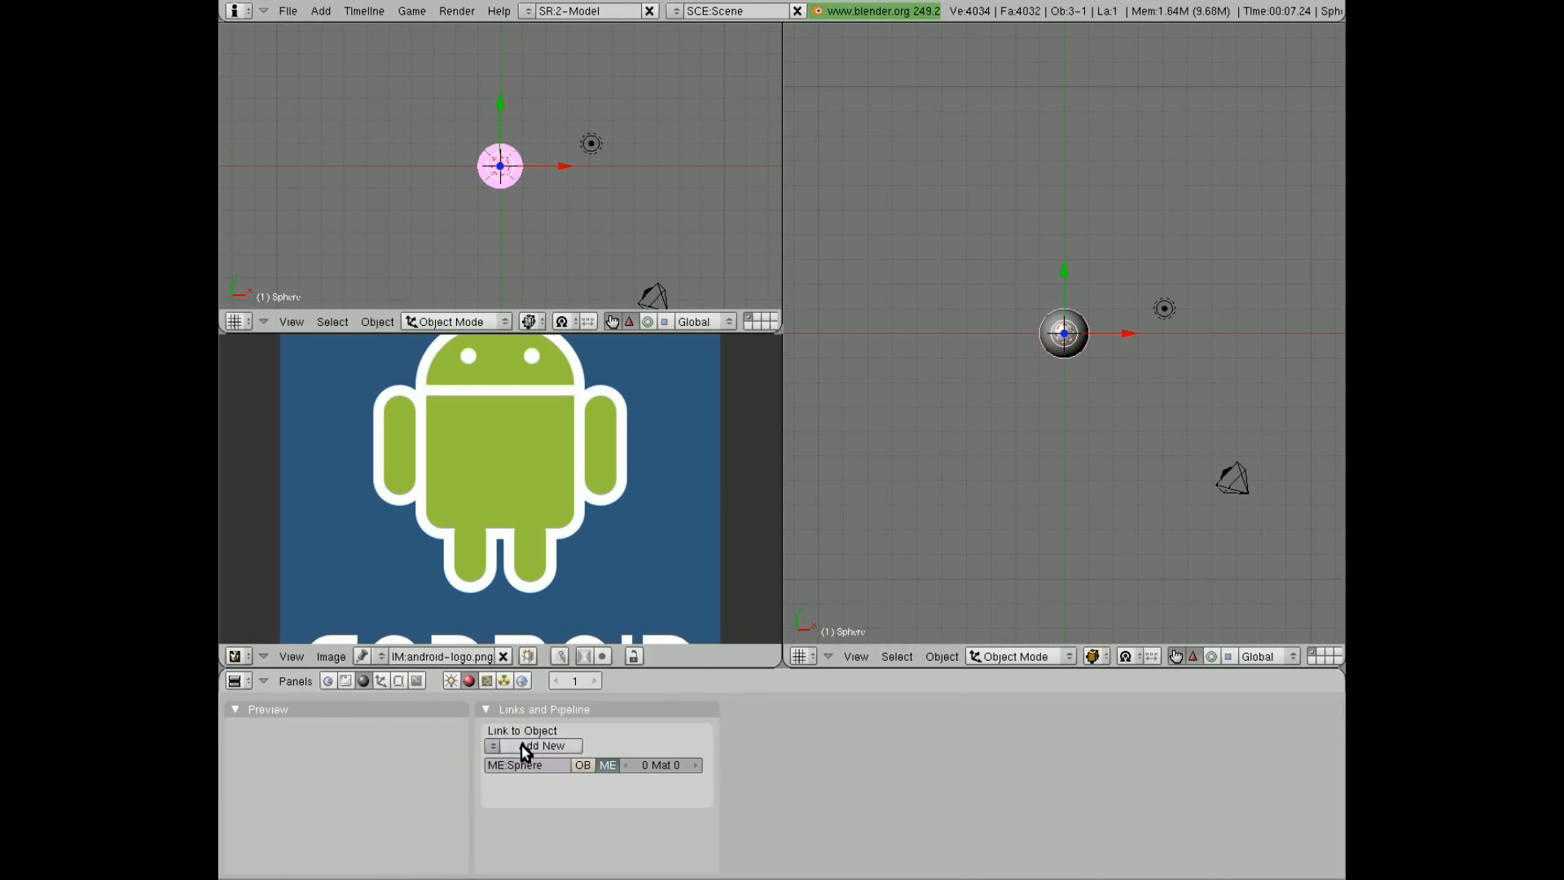
click(542, 745)
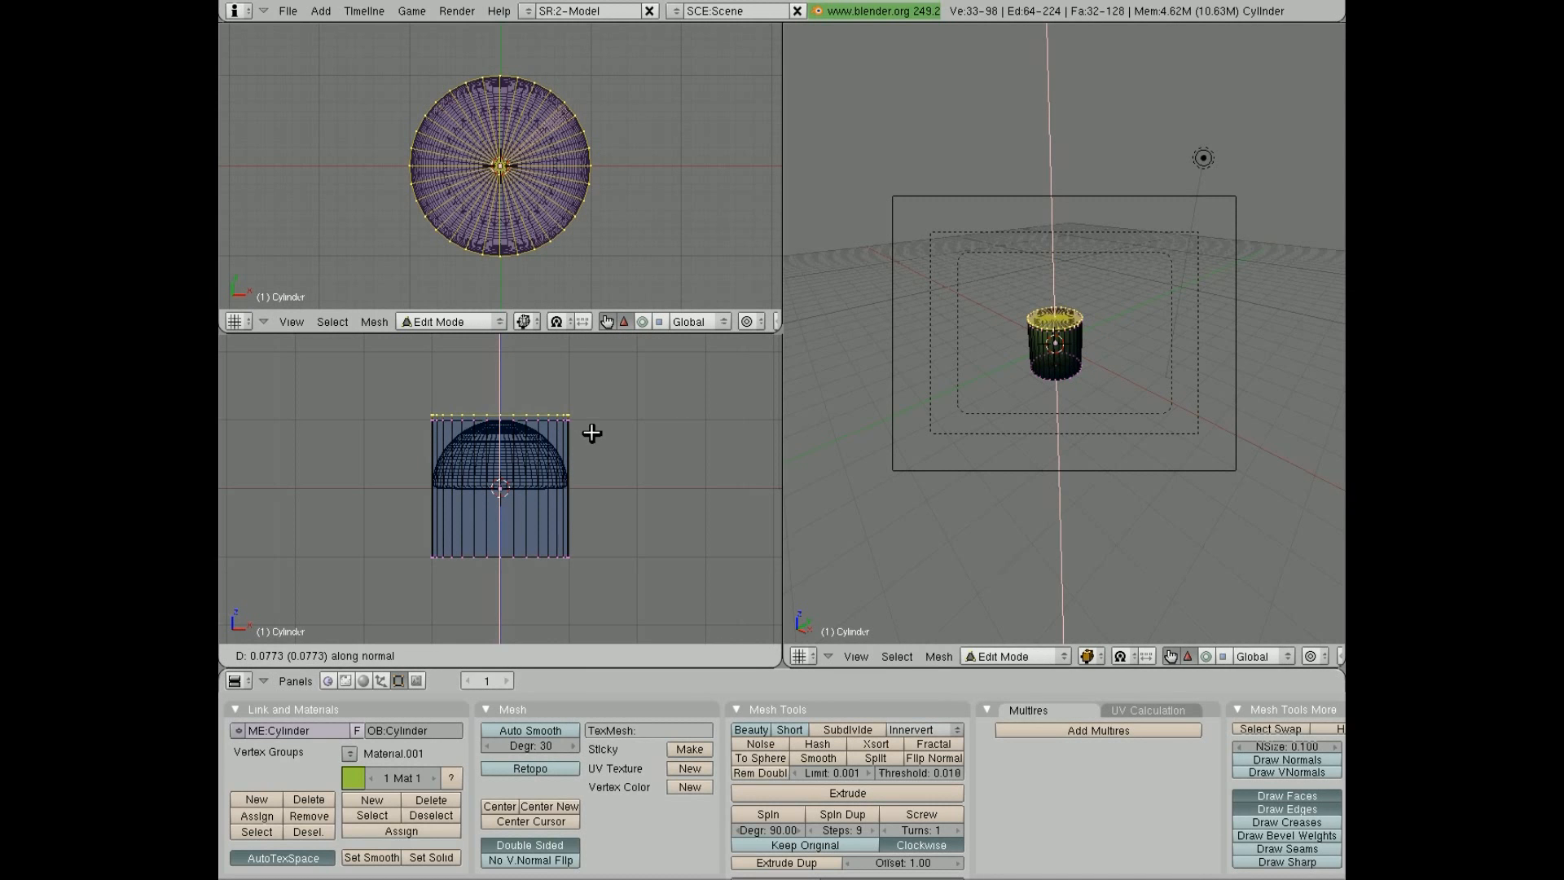
Step: Add a Subsurf modifier and model the arms, legs, antennas and rusty-metal ground plane
click(1032, 753)
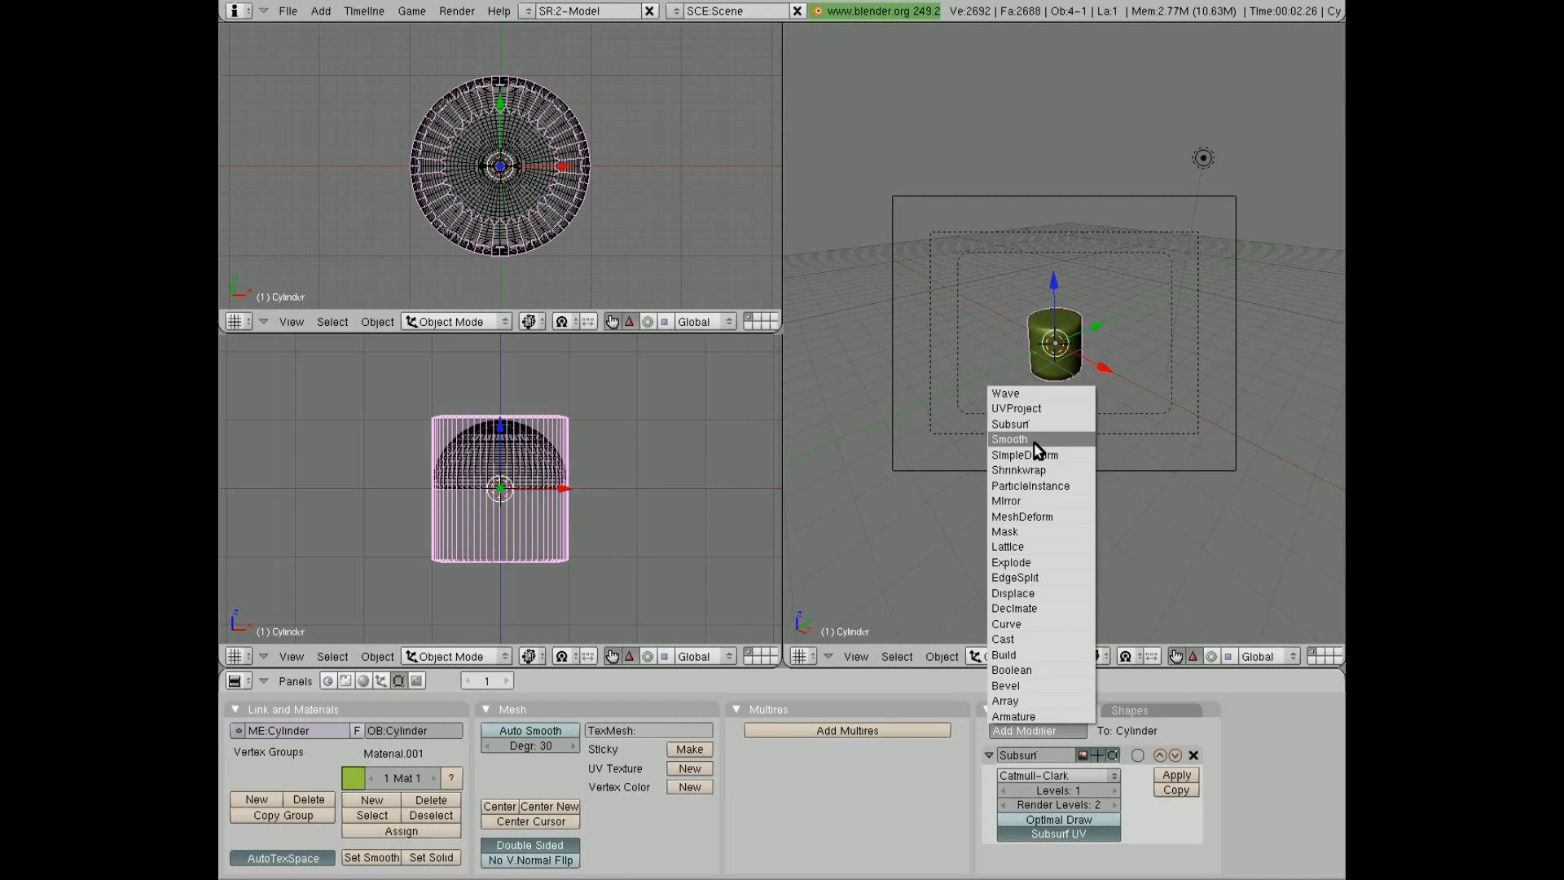
click(1009, 439)
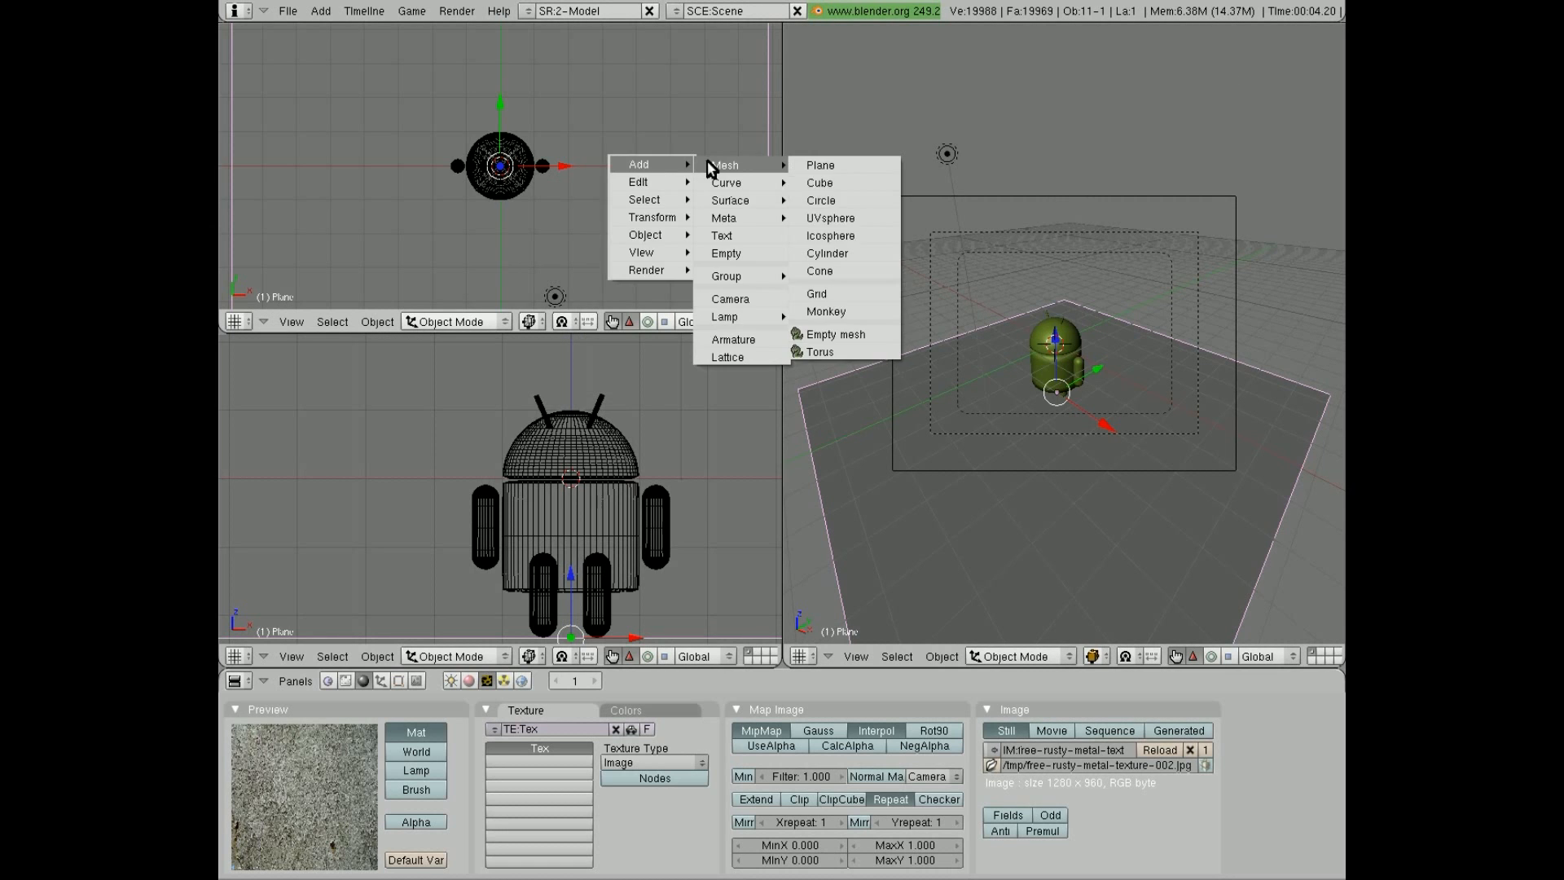
Step: Add a large cylinder mesh to enclose the robot scene as a backdrop
click(831, 217)
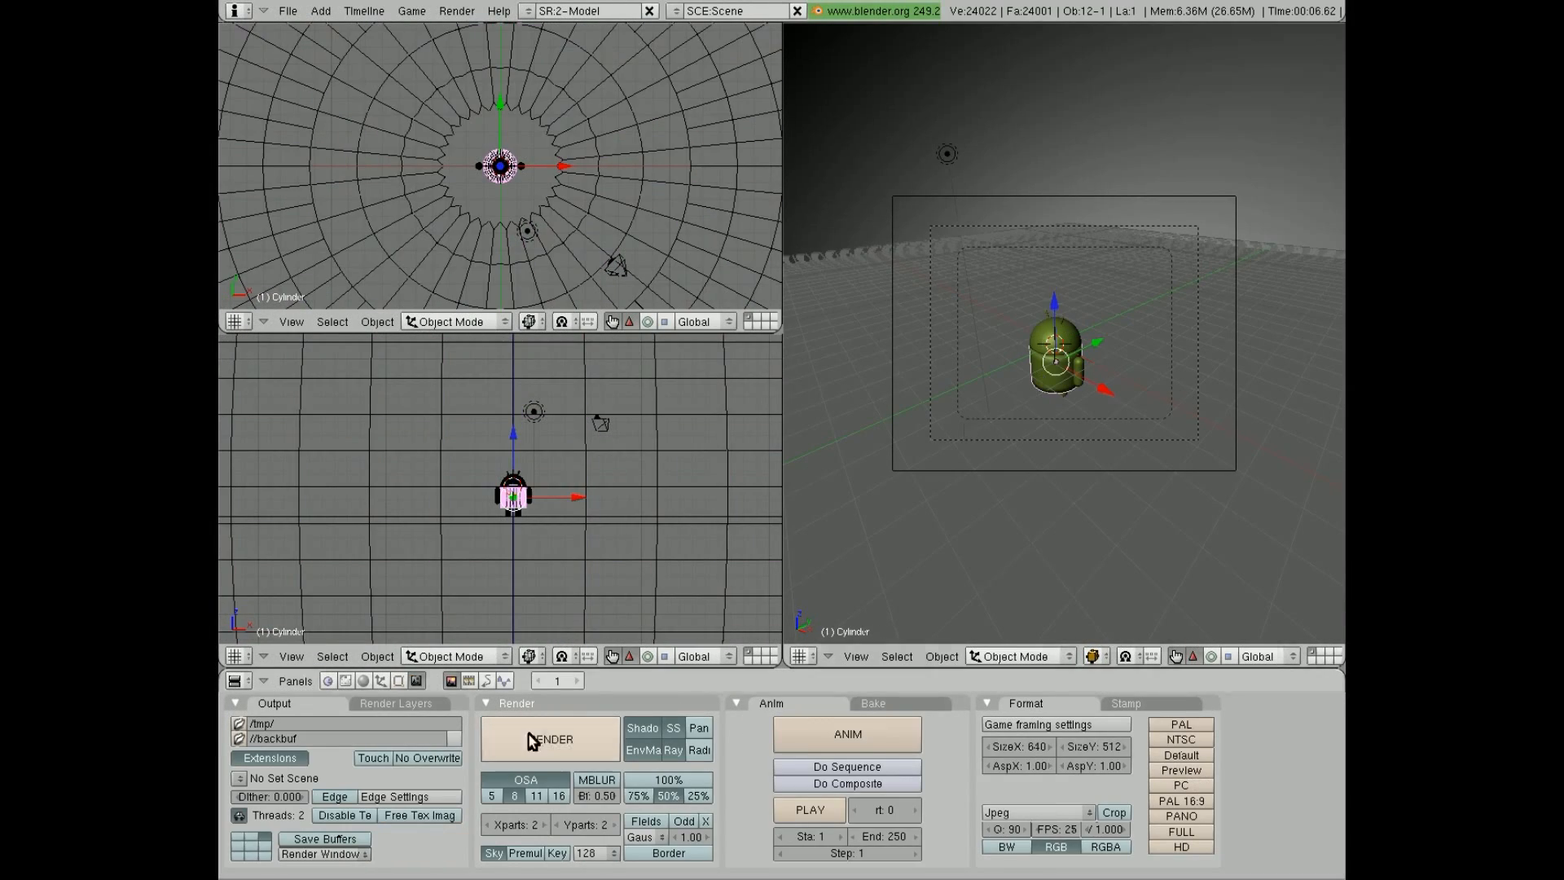
Step: Render a preview of the spot-lit green robot on the rusty ground
click(466, 681)
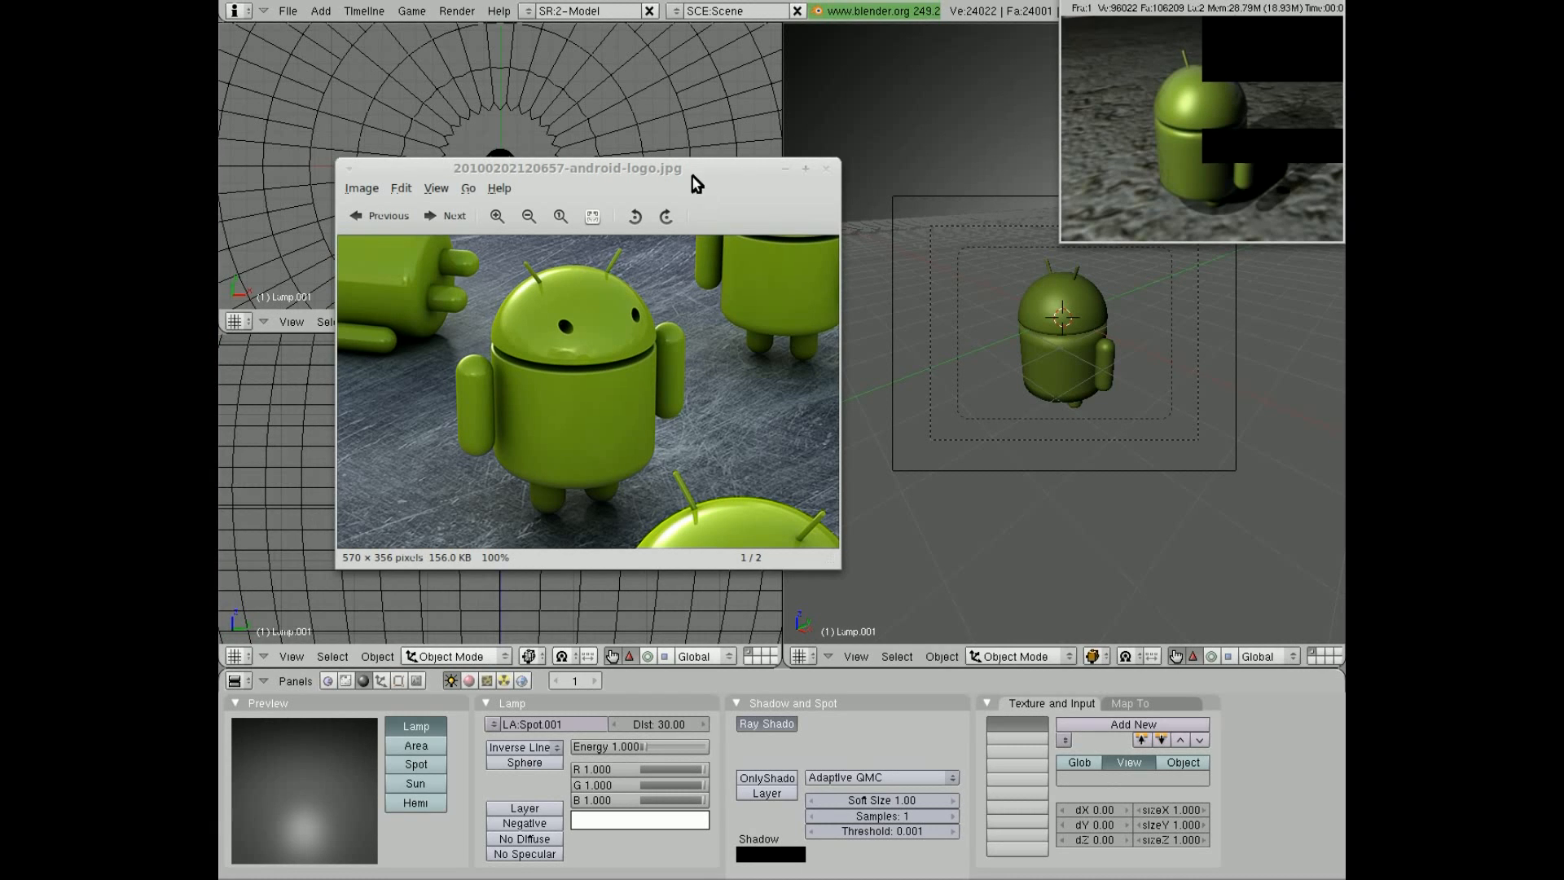
Step: Close the android-logo JPG in Image Viewer and return to Blender
click(826, 168)
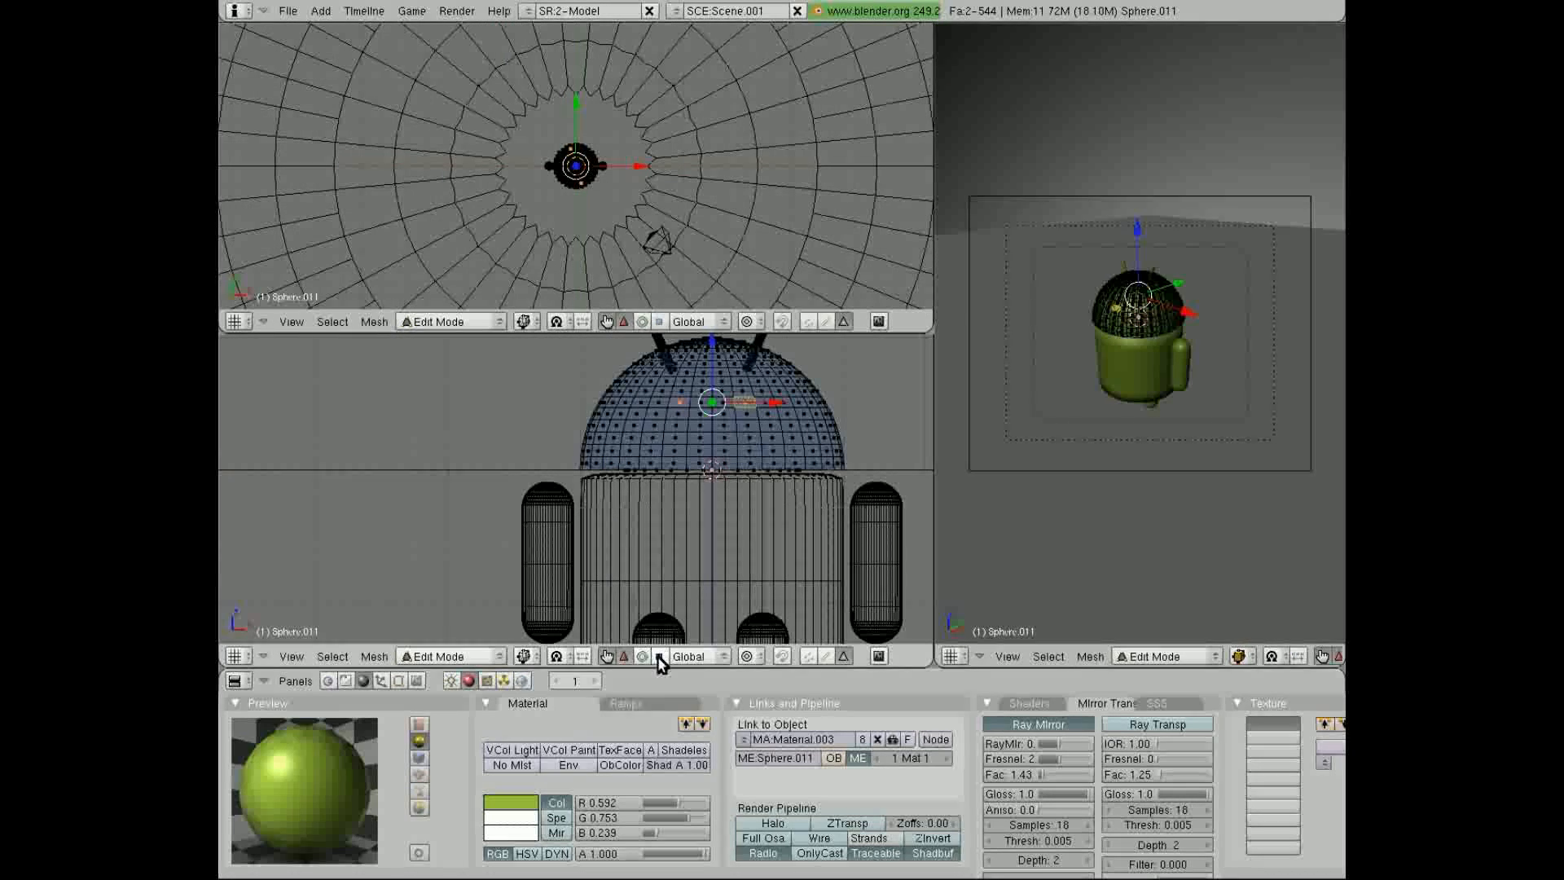
Step: Switch the head sphere between Object and Edit Mode to model the eye faces
click(440, 656)
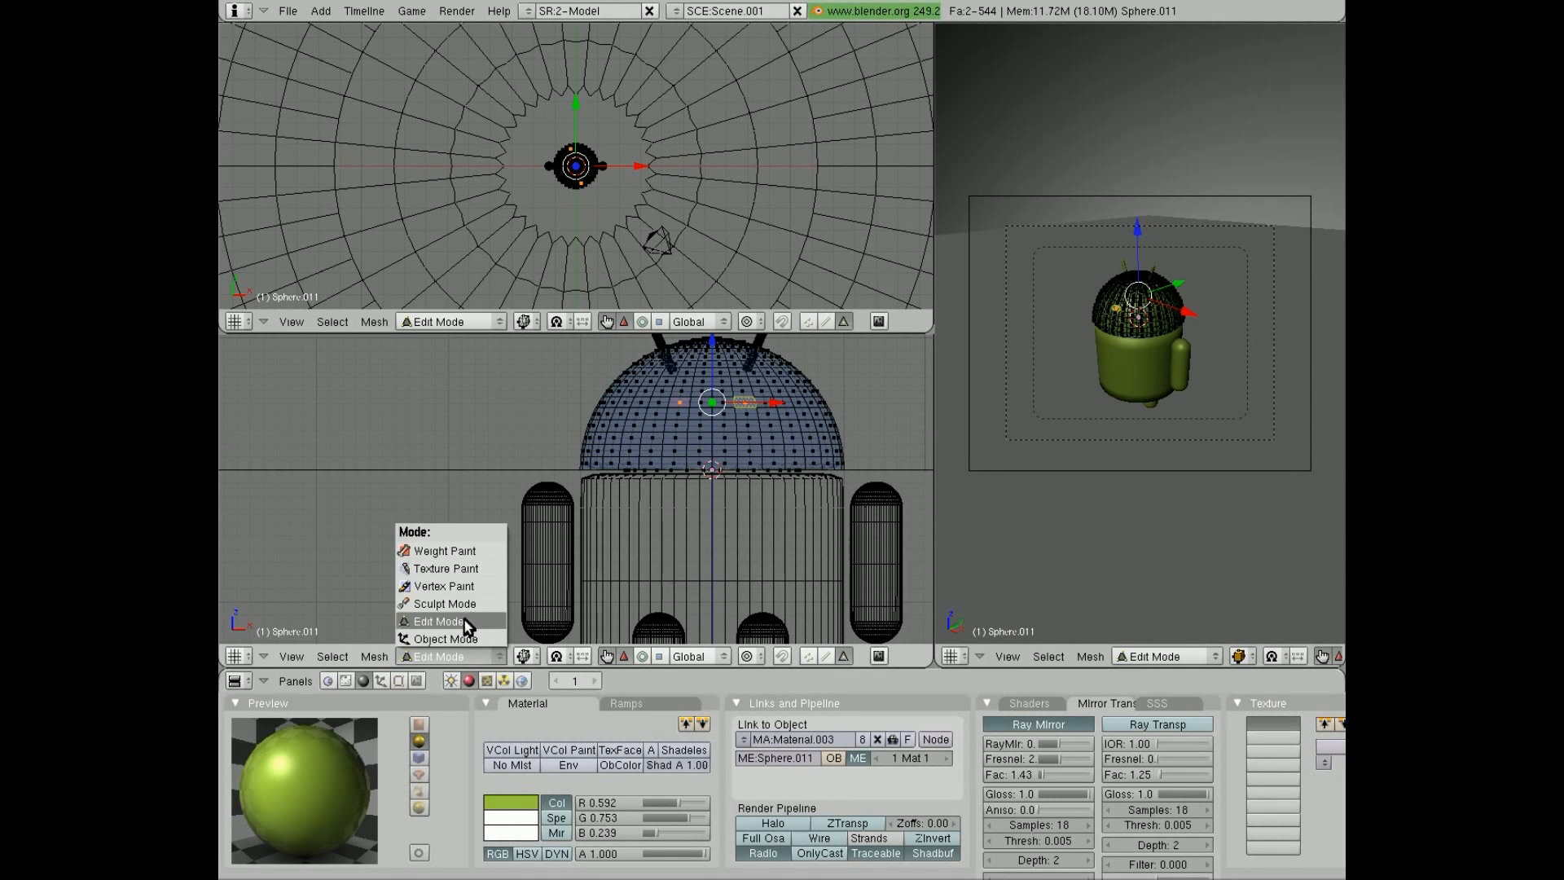
click(438, 639)
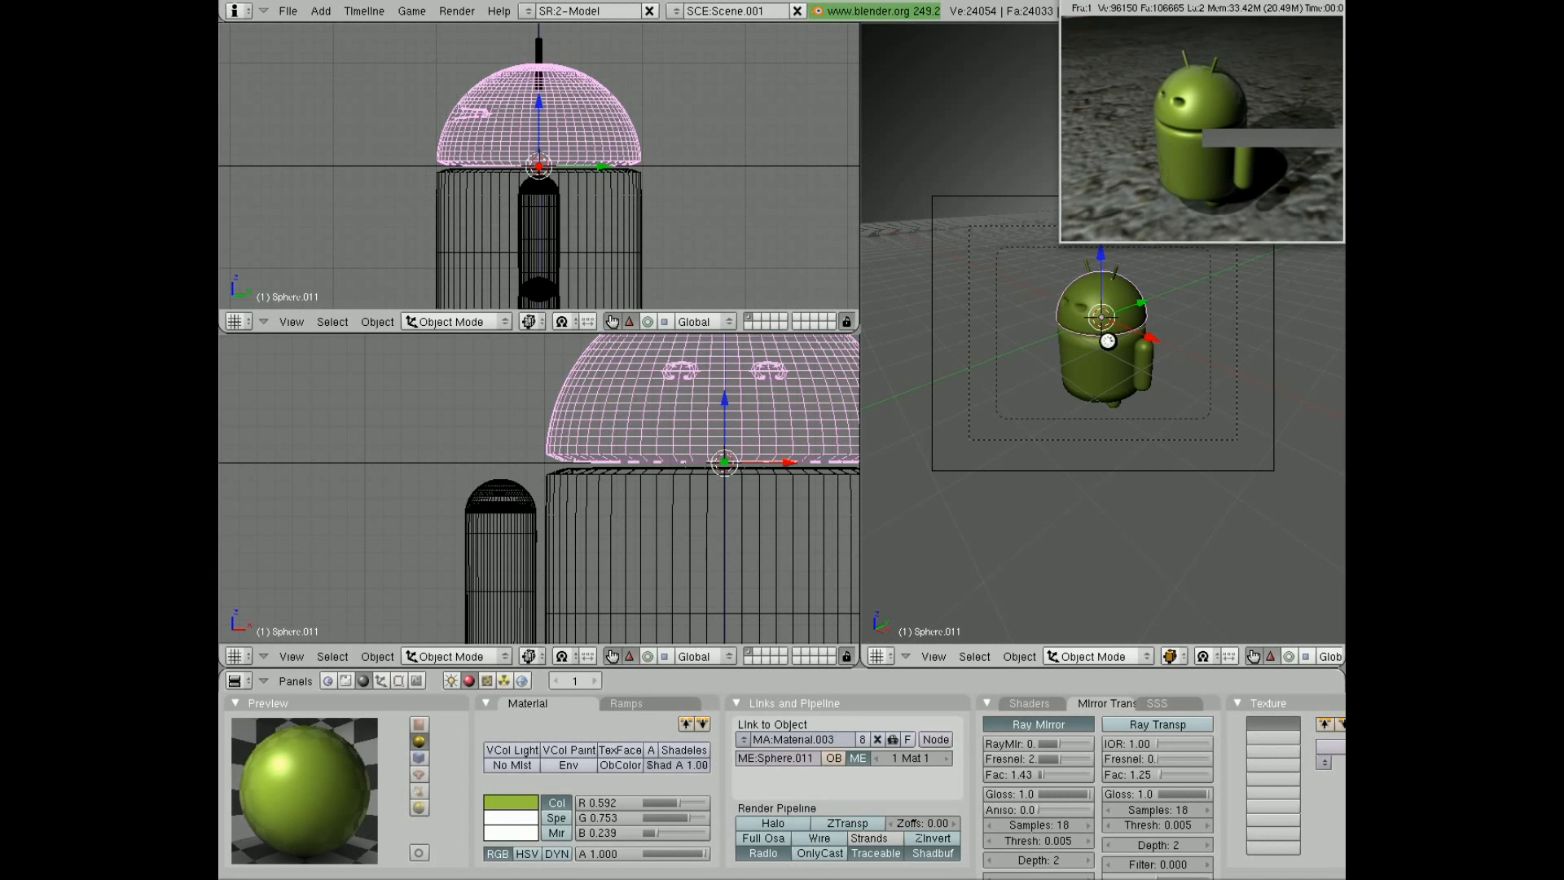
key(Tab)
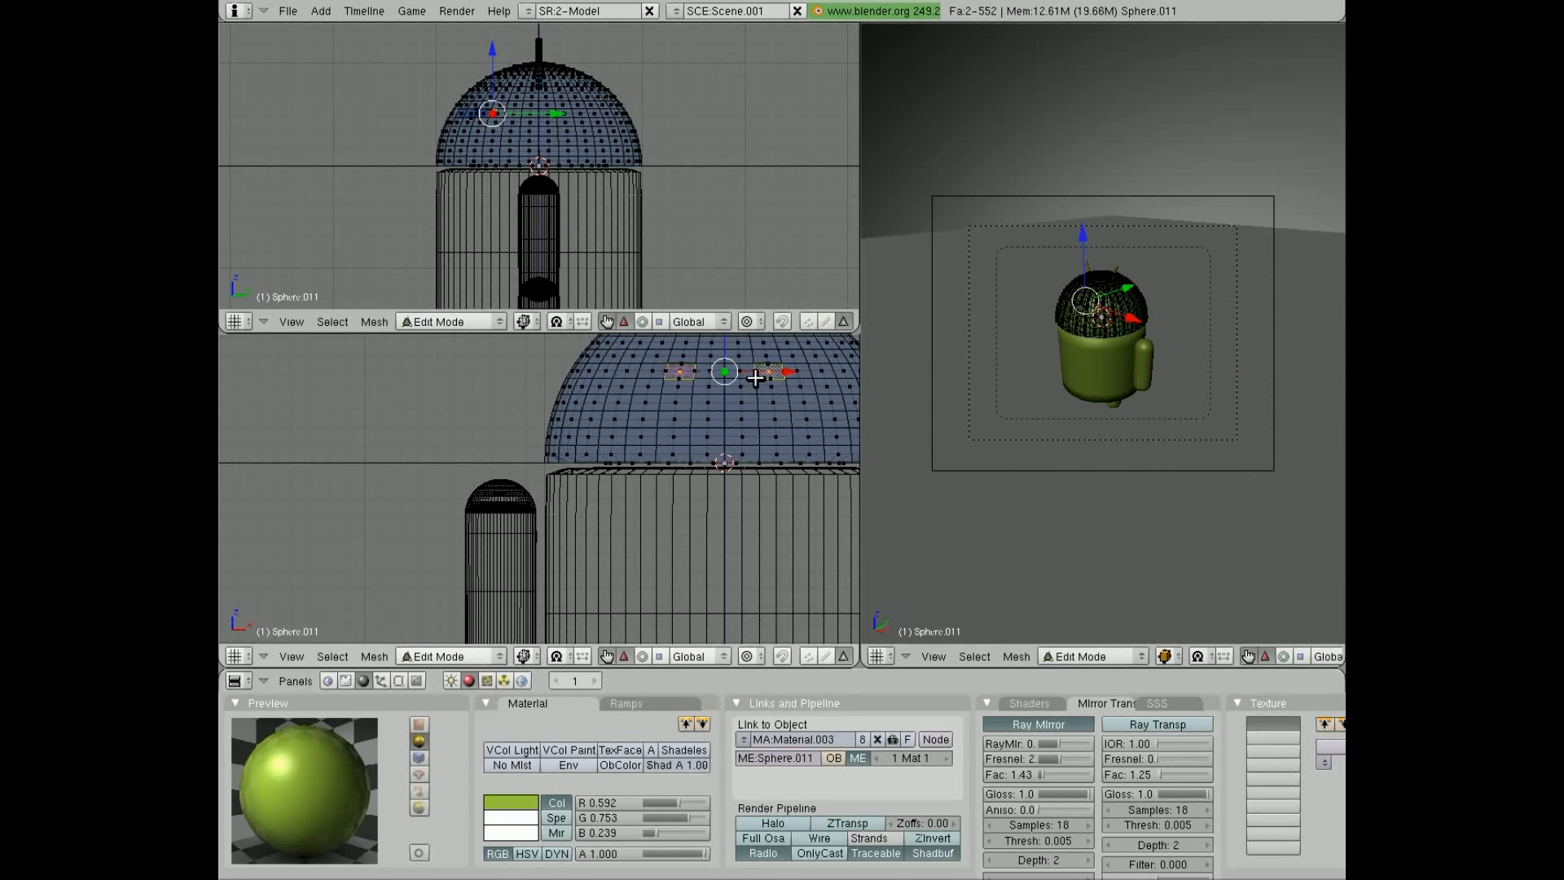
mouse_move(703, 374)
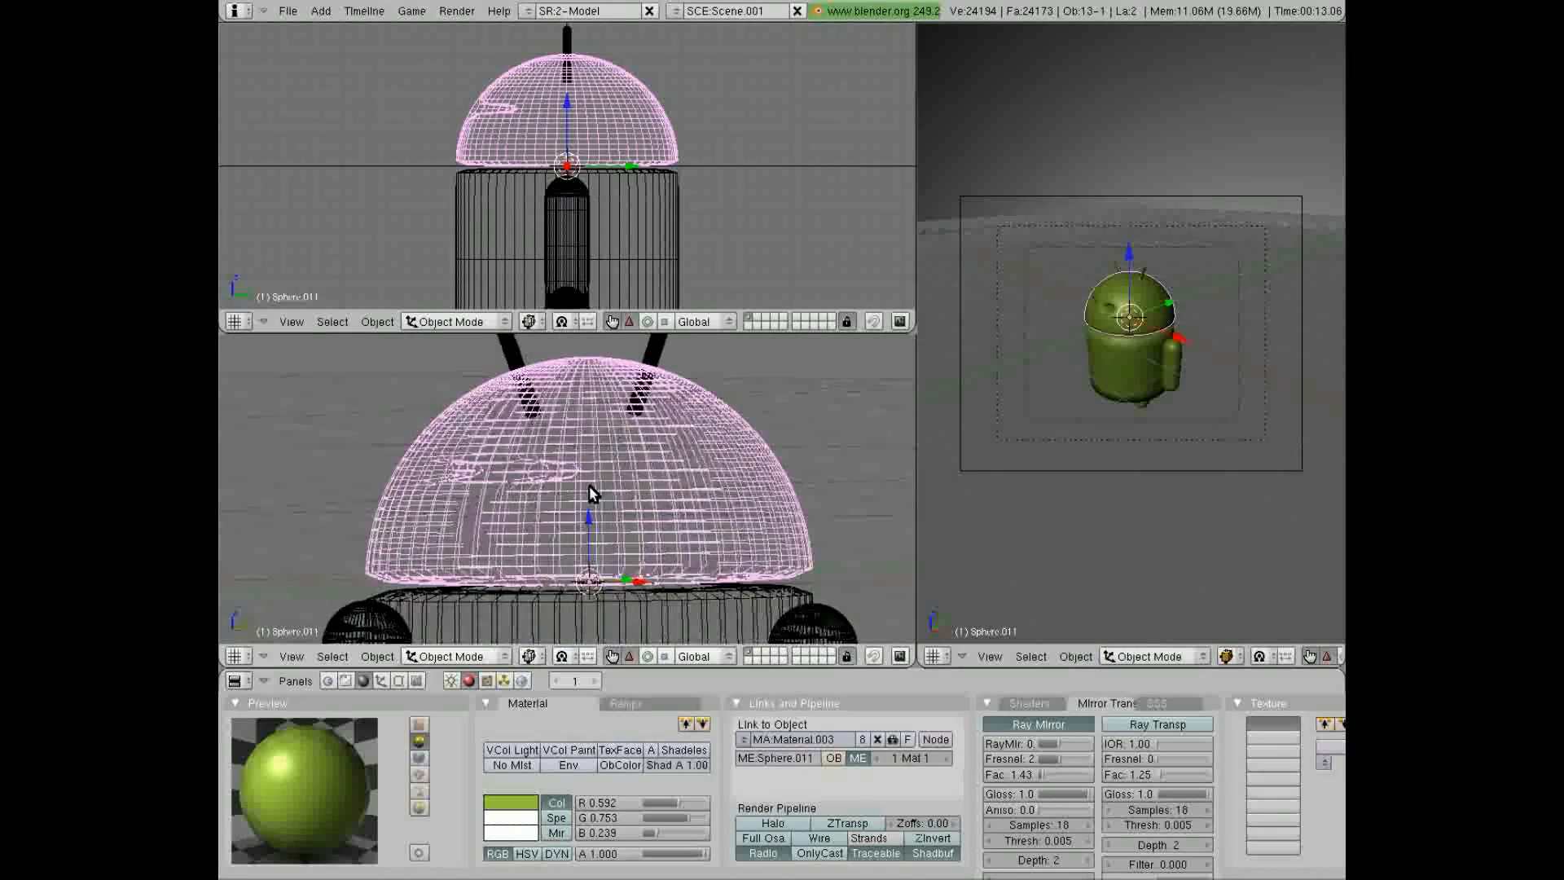
key(Tab)
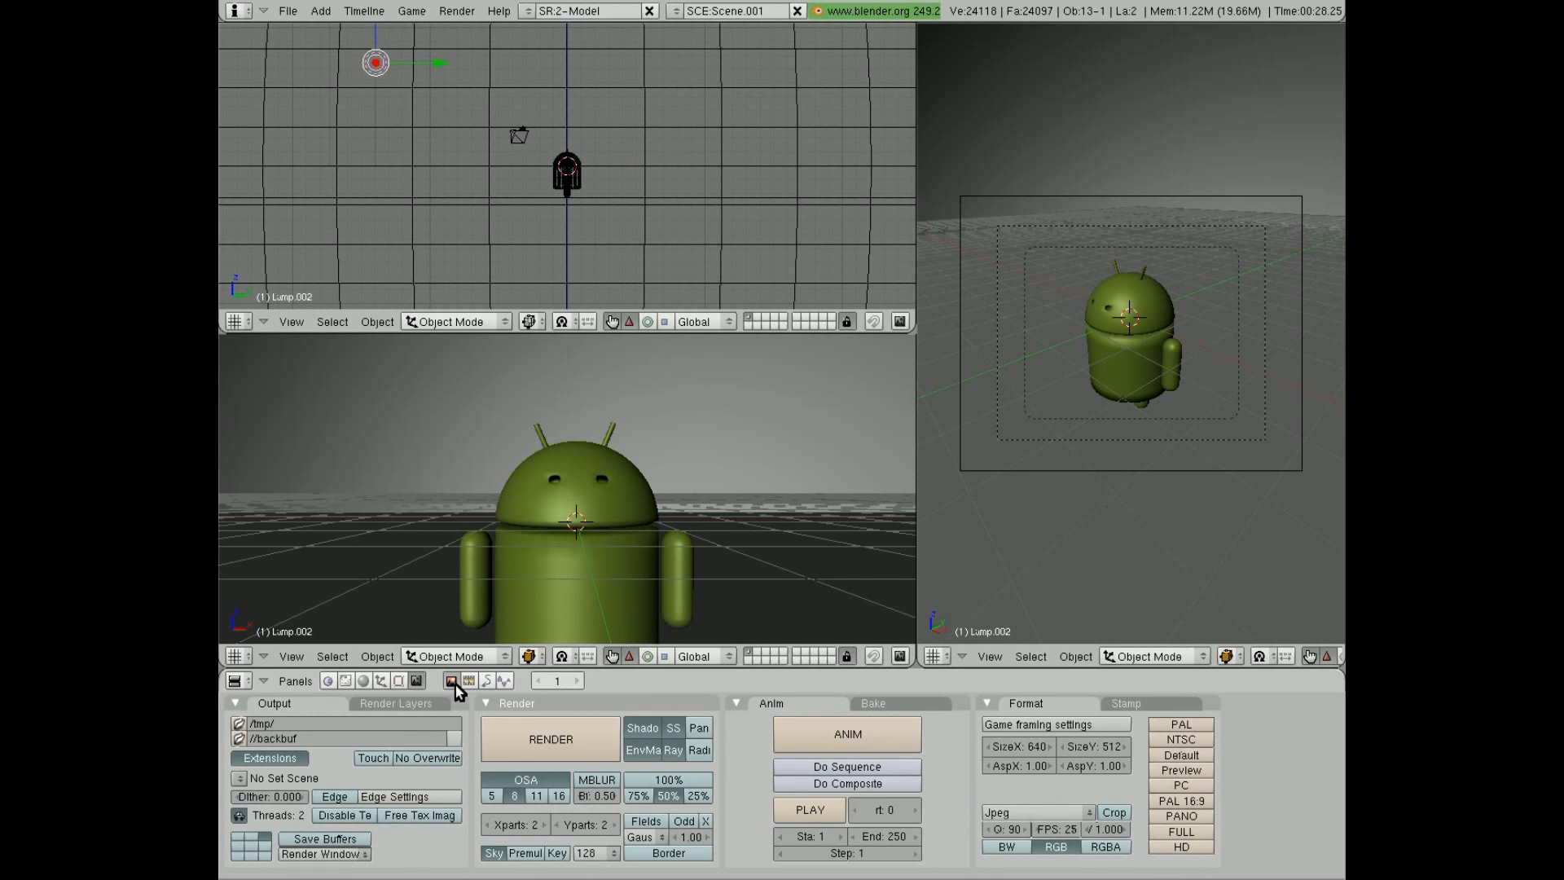
click(364, 681)
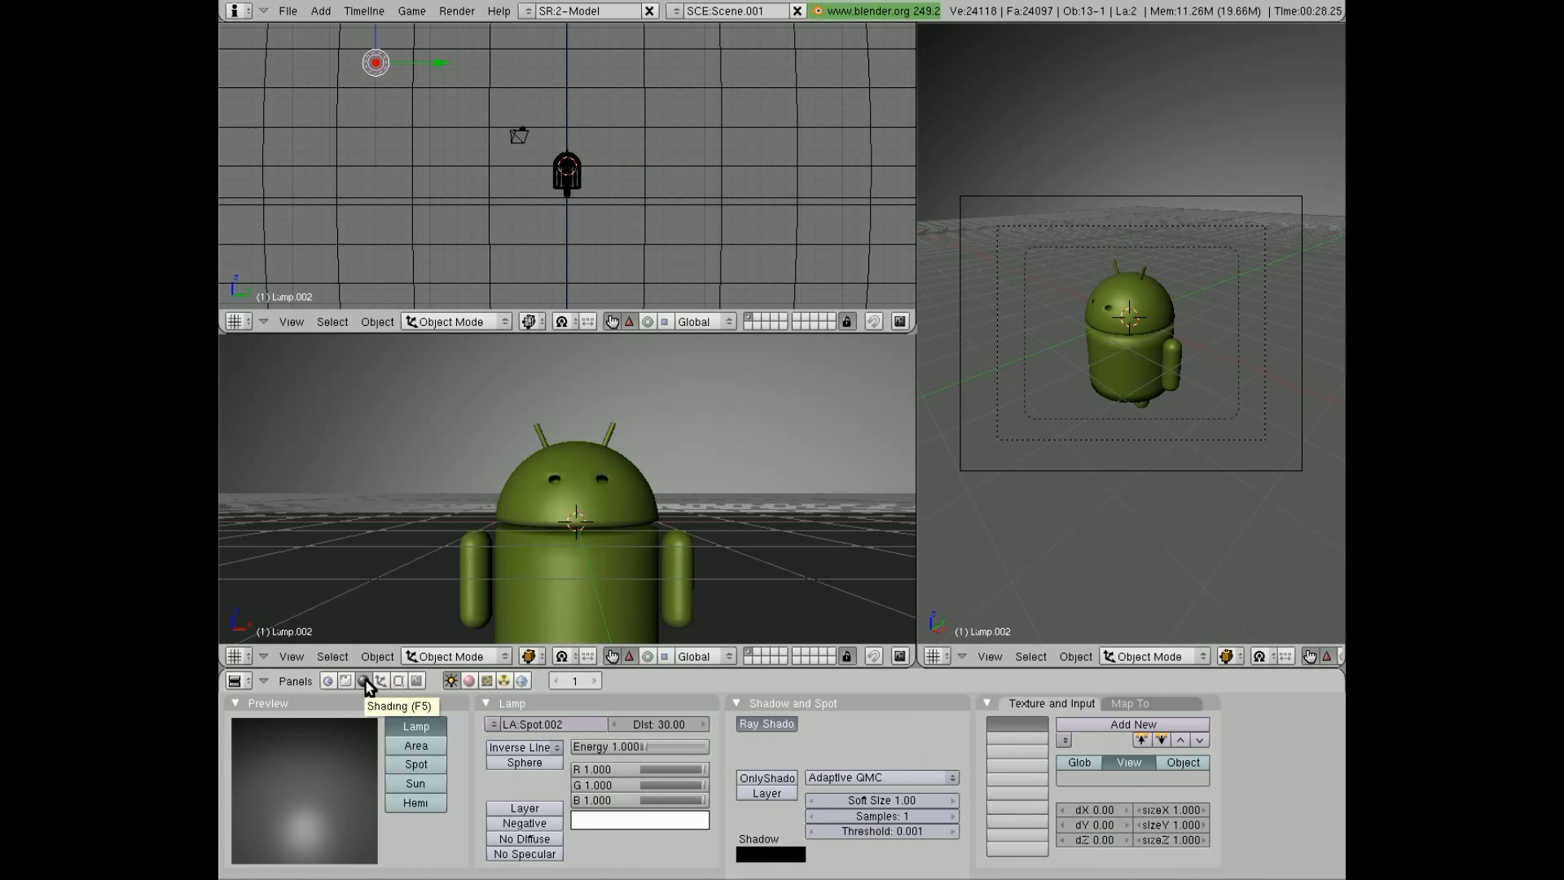
click(362, 680)
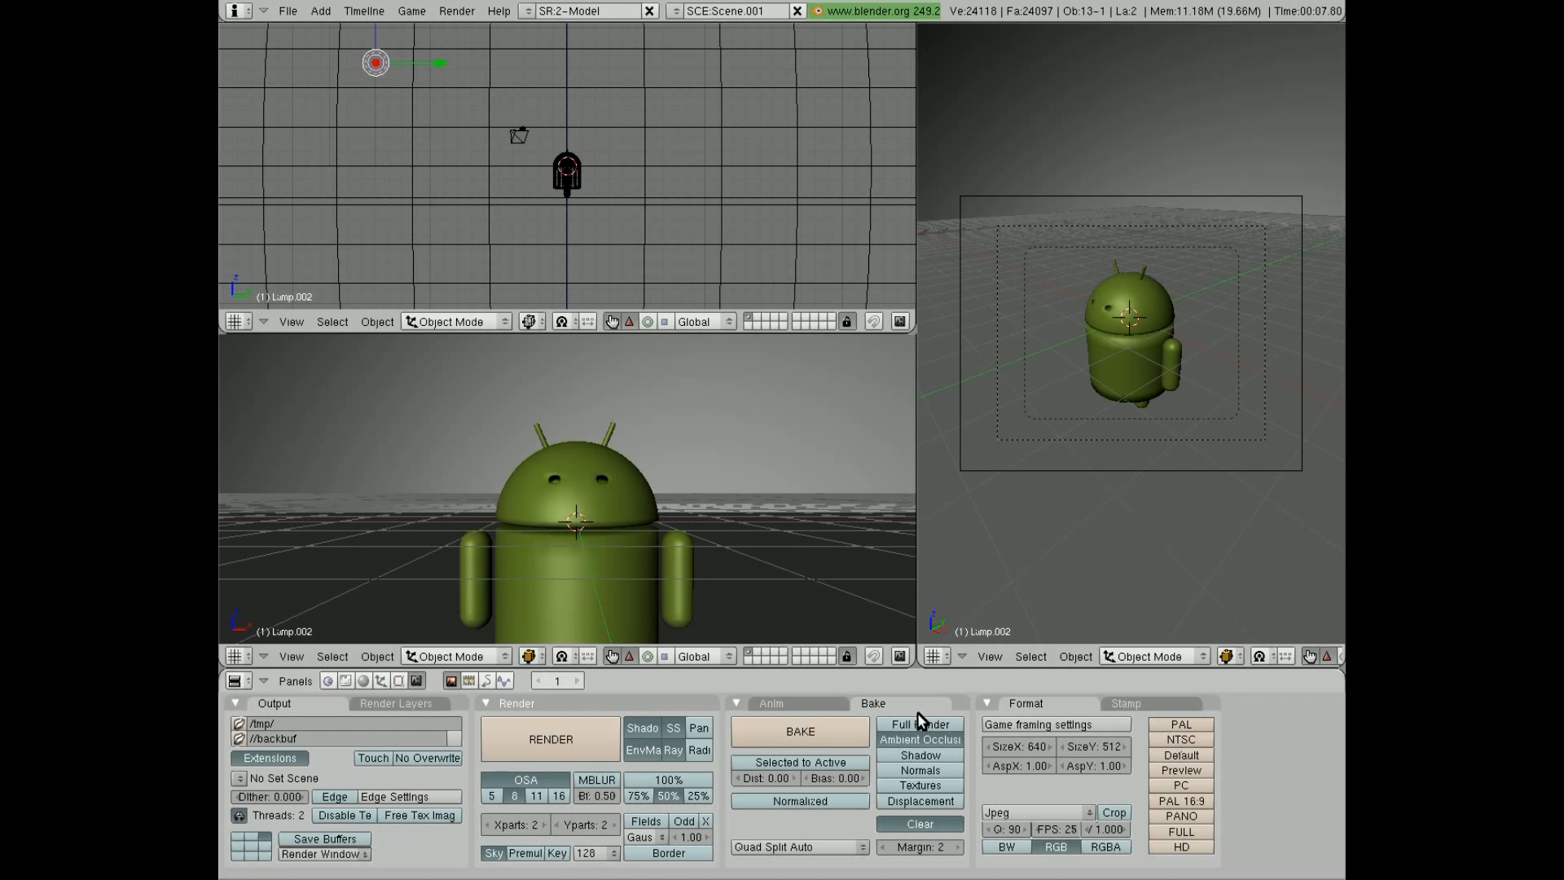
click(384, 682)
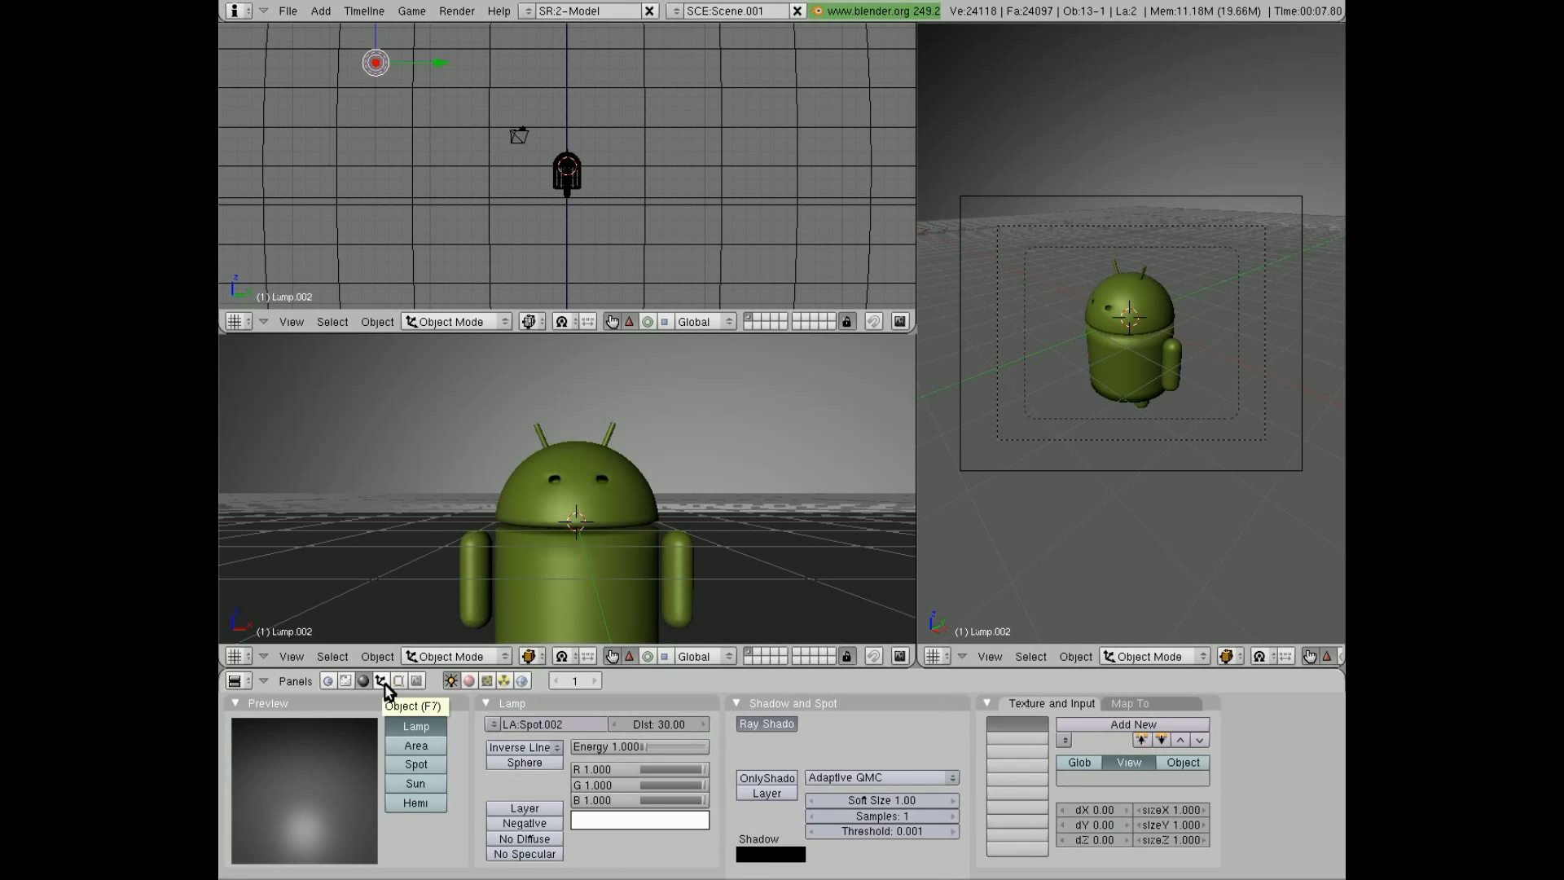
click(382, 681)
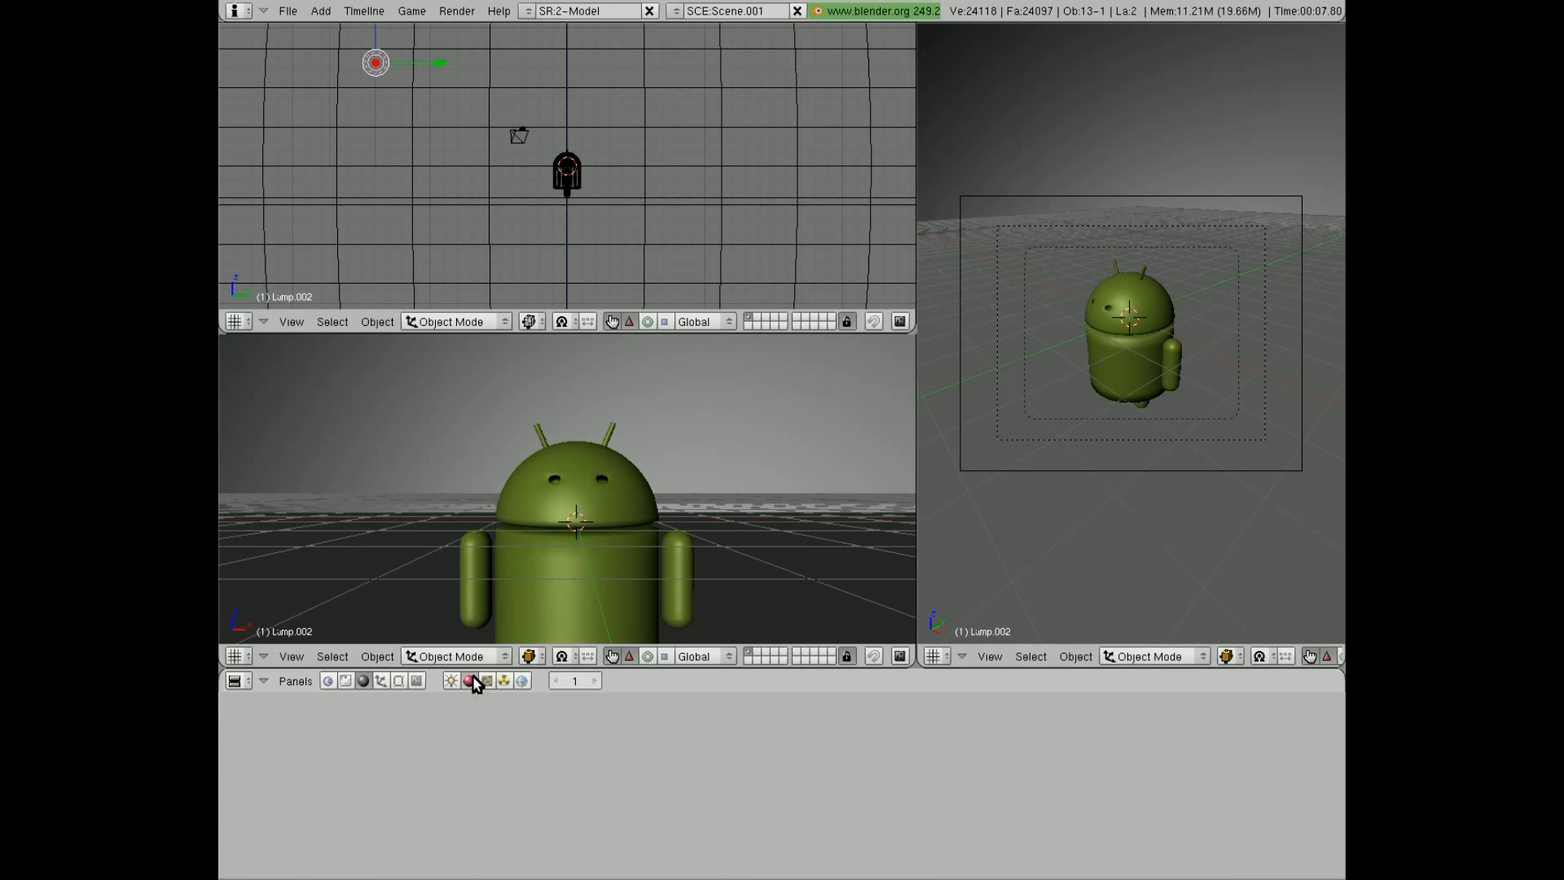
click(467, 683)
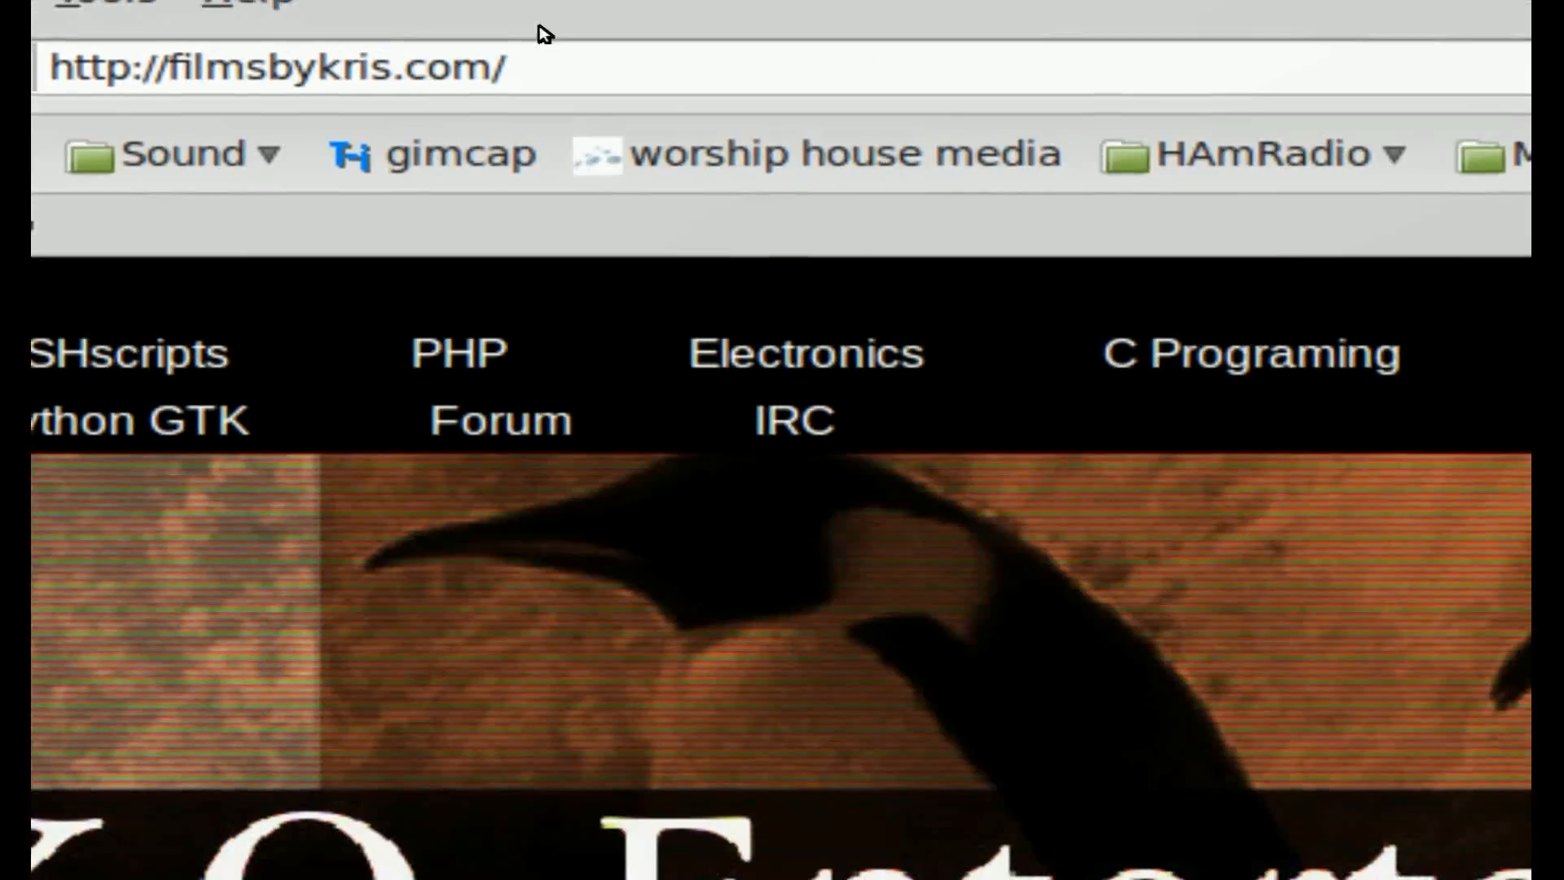
Step: Load filmsbykris.com/blender/models_android.php and scroll down the Android Logo models page
scroll(down, 3)
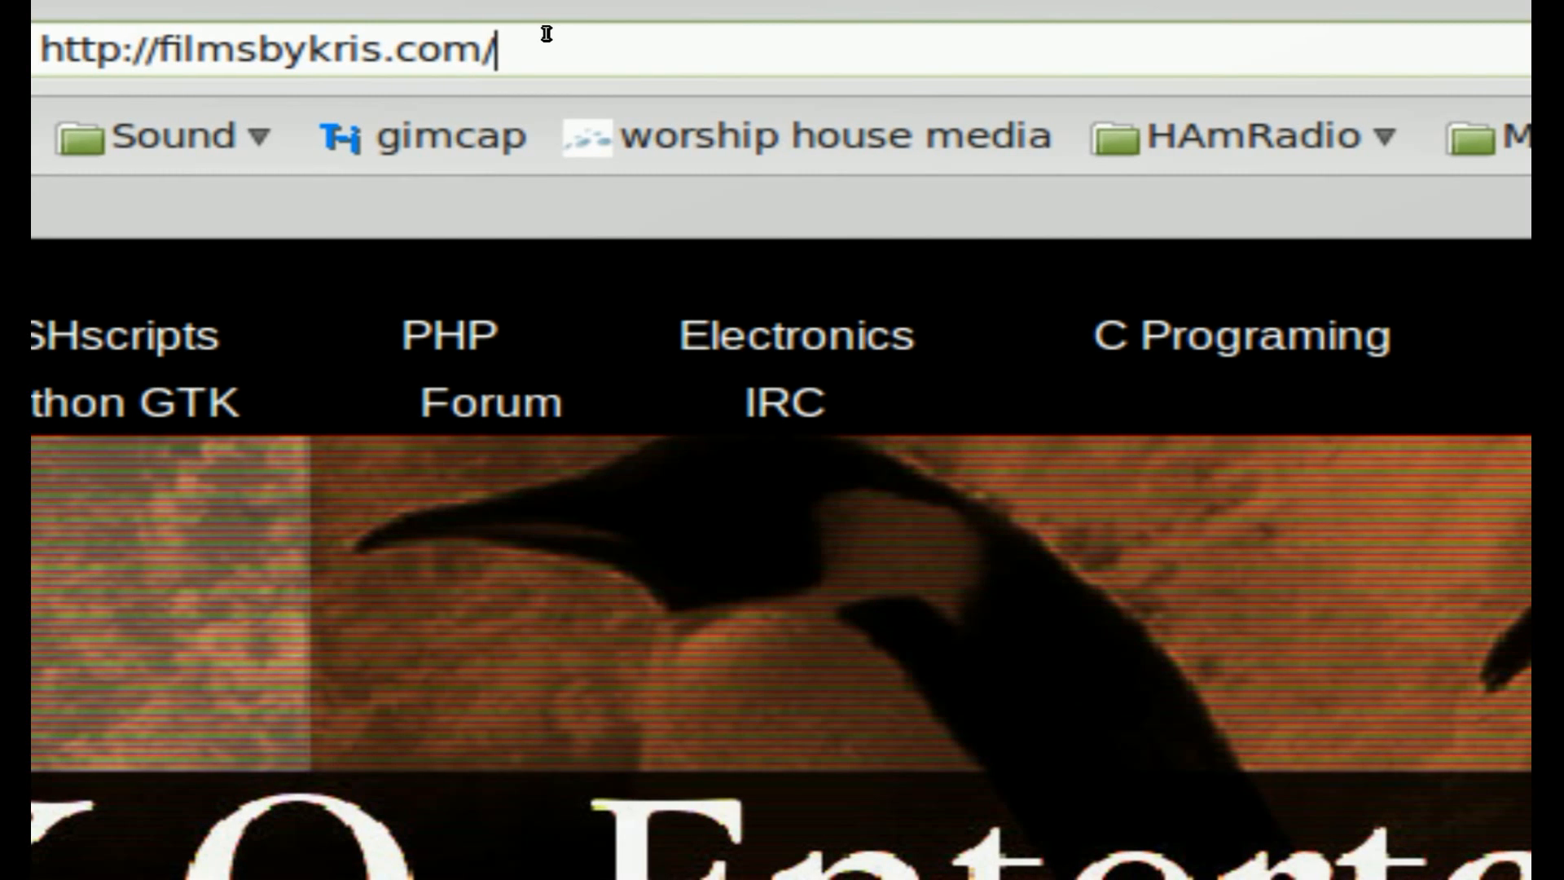
text(blender/models_android.php)
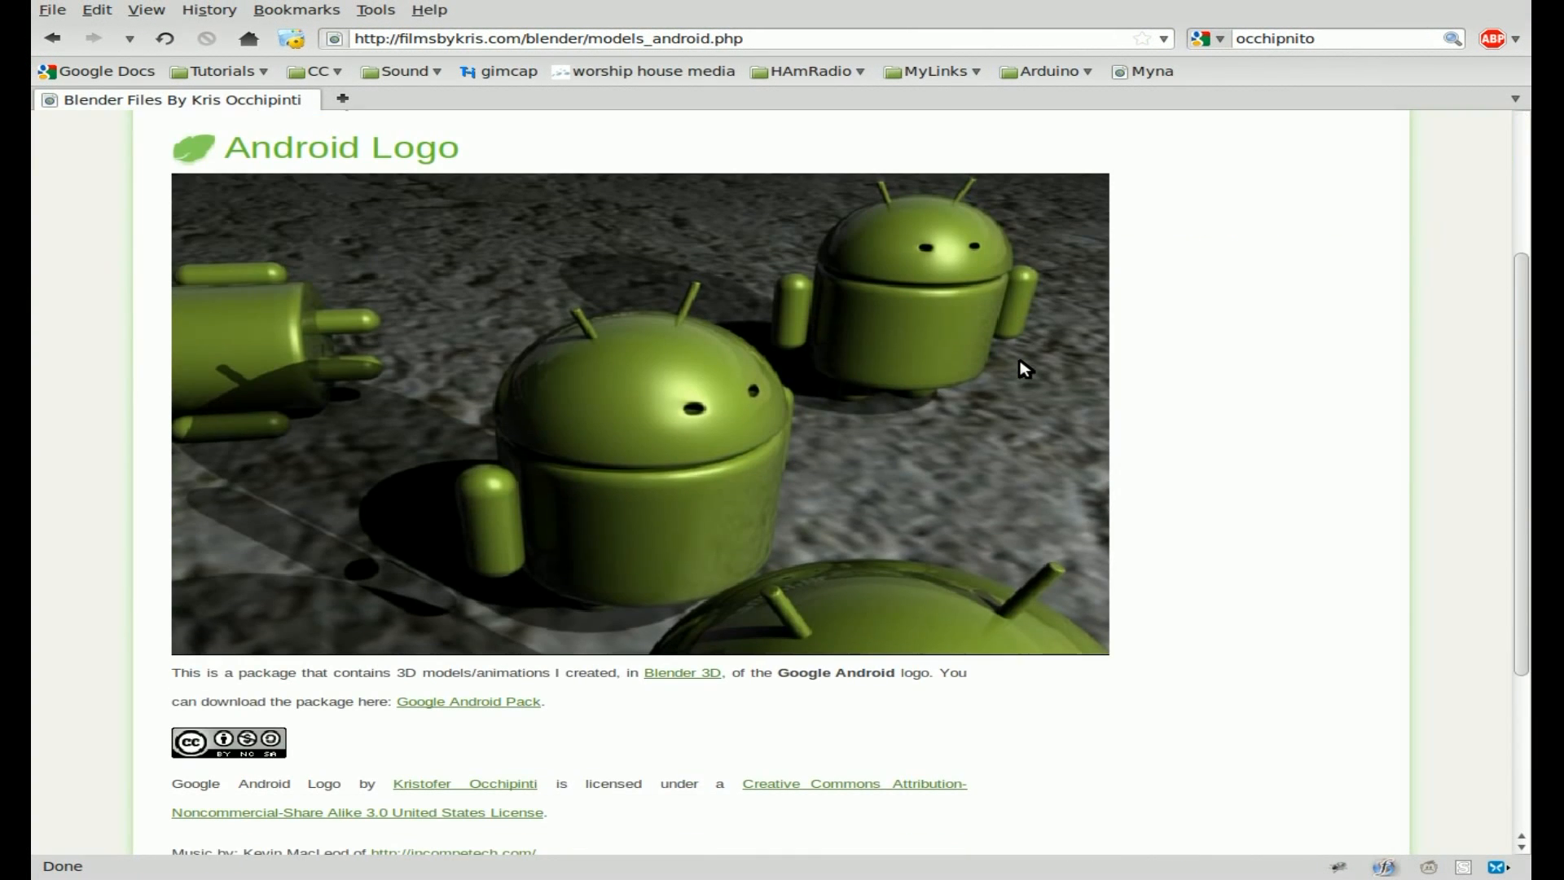
mouse_move(45, 462)
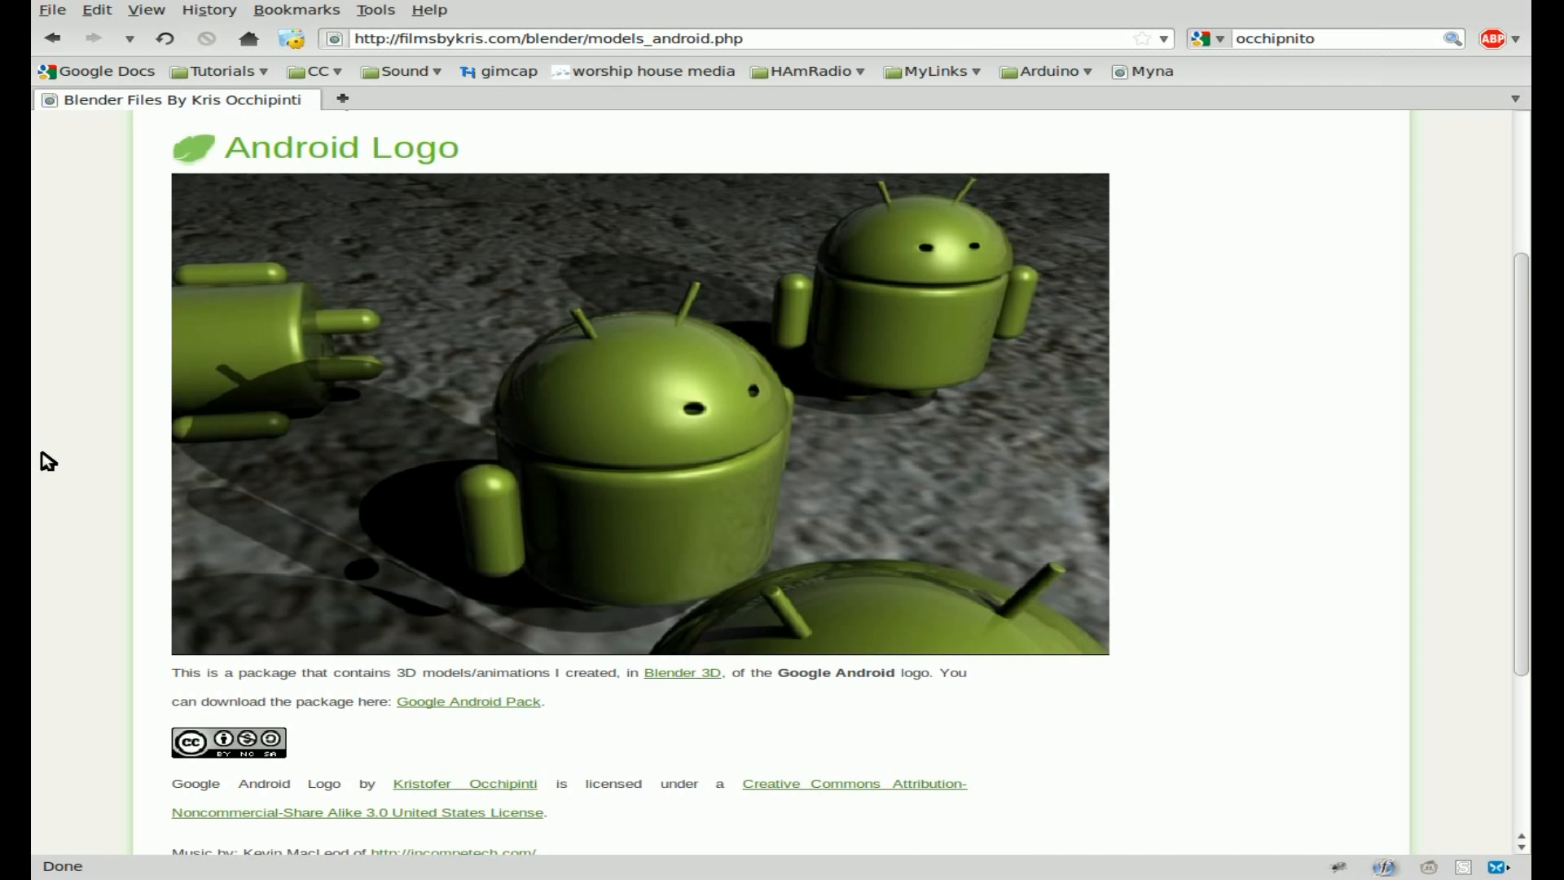
scroll(down, 3)
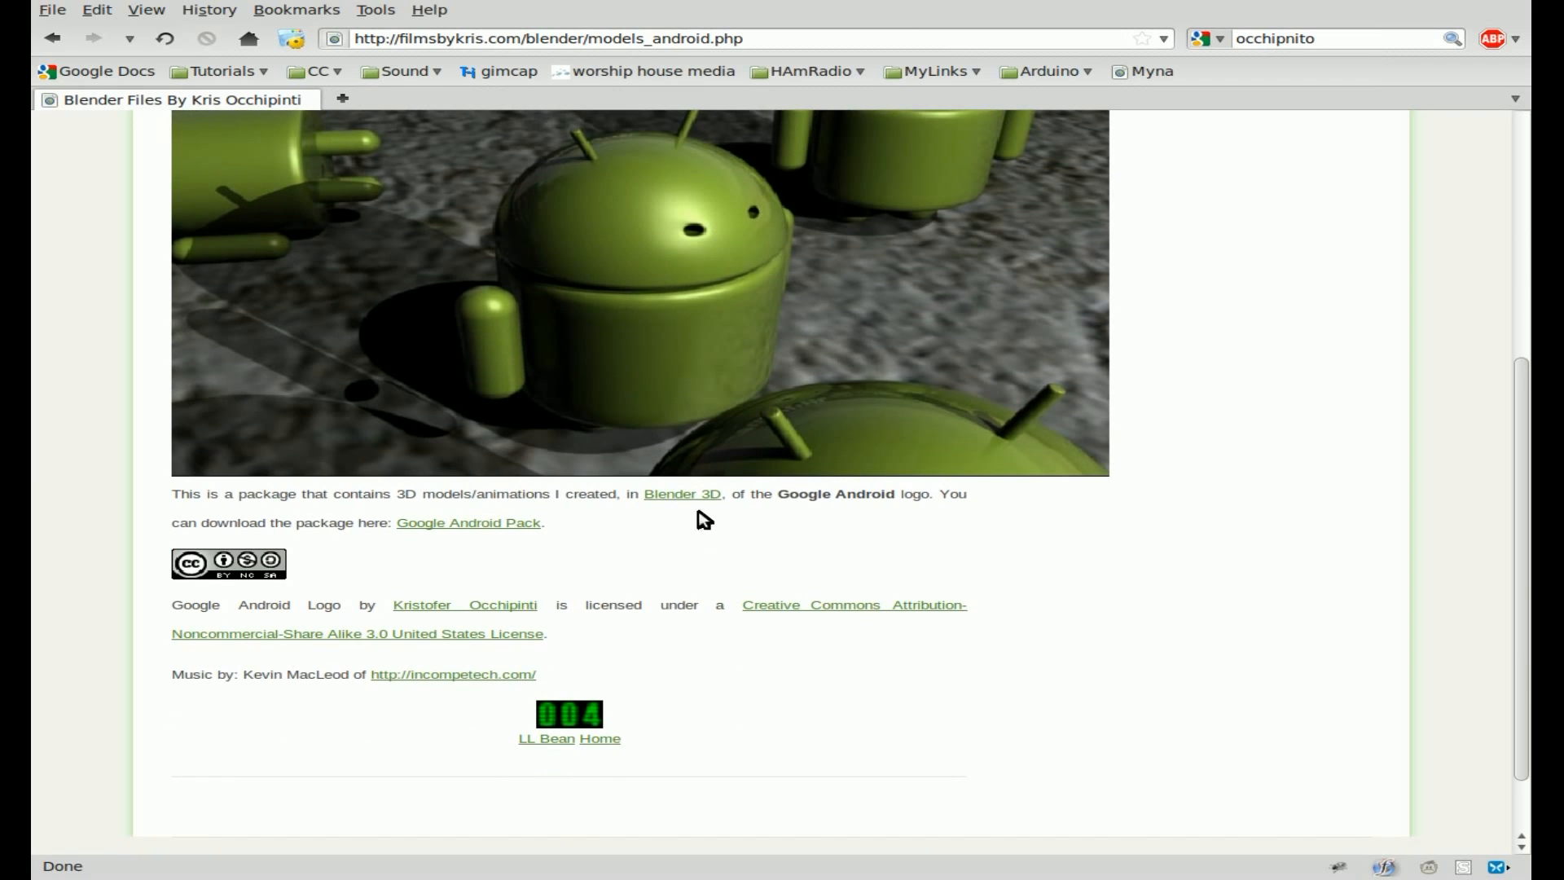
mouse_move(536, 562)
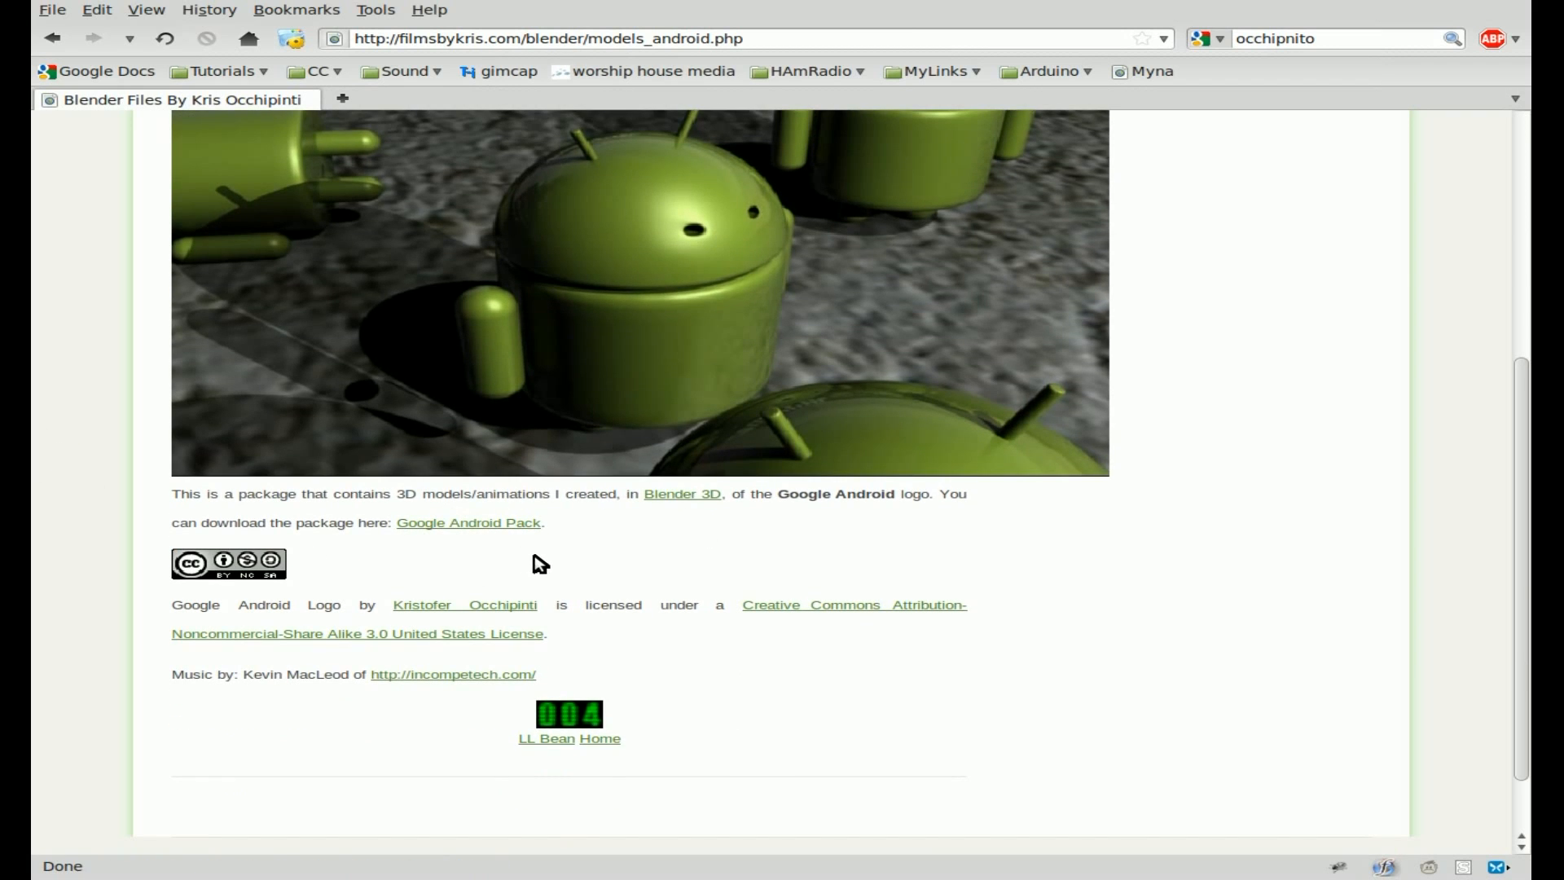